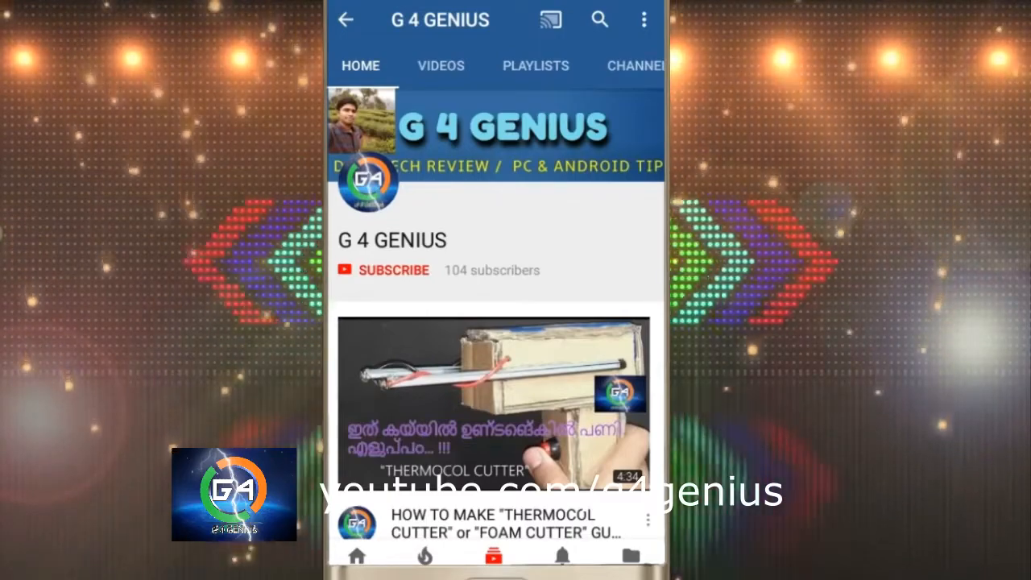
Search Google for filmora and open the official Wondershare result to download the installer
left_click(393, 271)
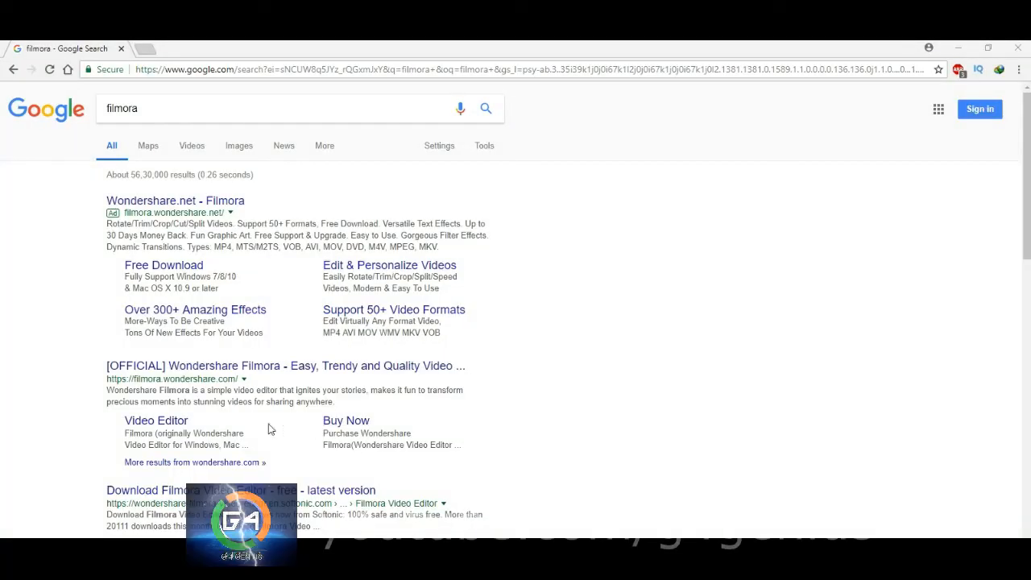
mouse_move(97, 434)
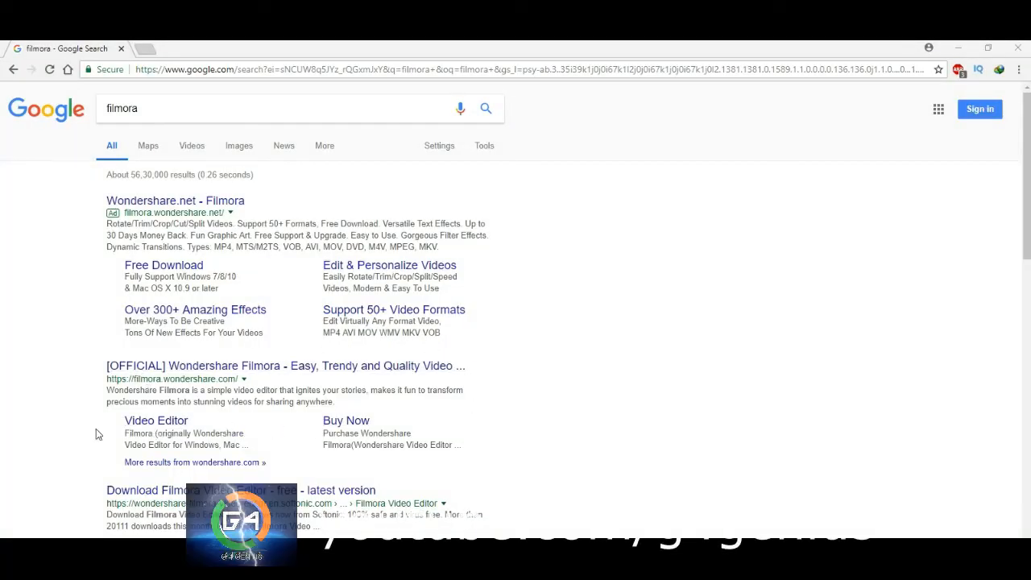
mouse_move(268, 361)
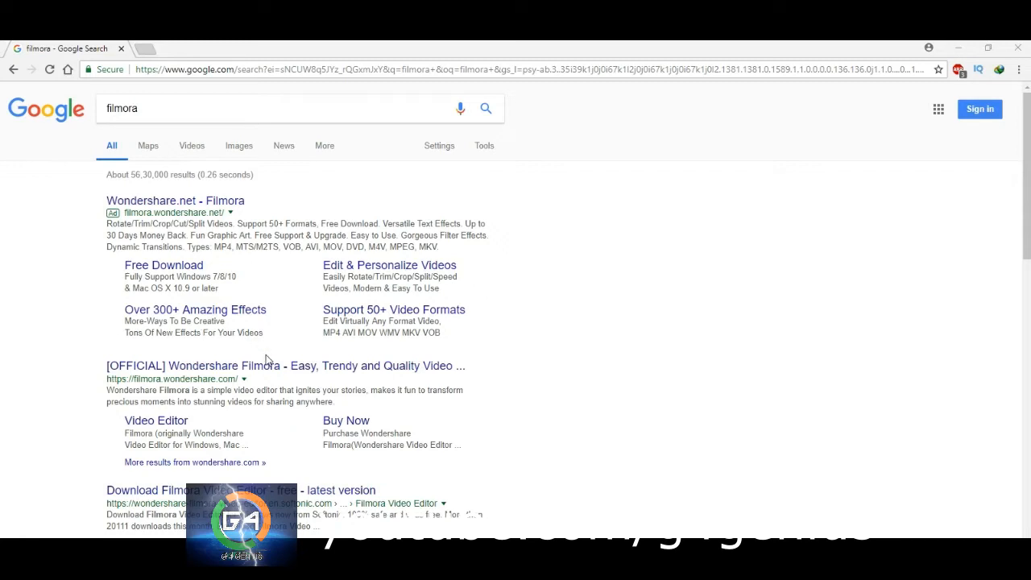
left_click(258, 366)
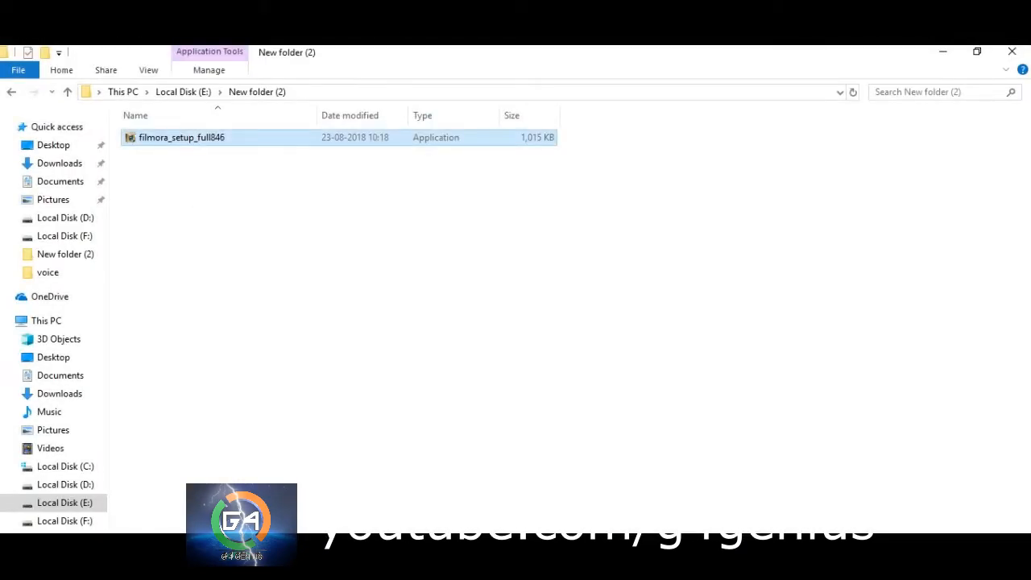
Run filmora_setup_full846 with English and the default path via Customize Install, then install
double_click(180, 137)
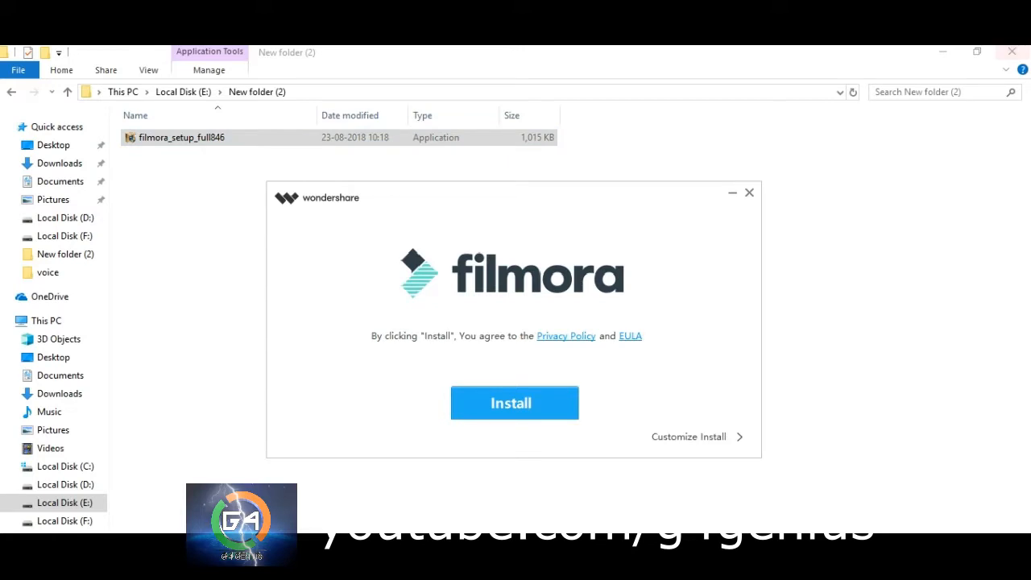
left_click(698, 437)
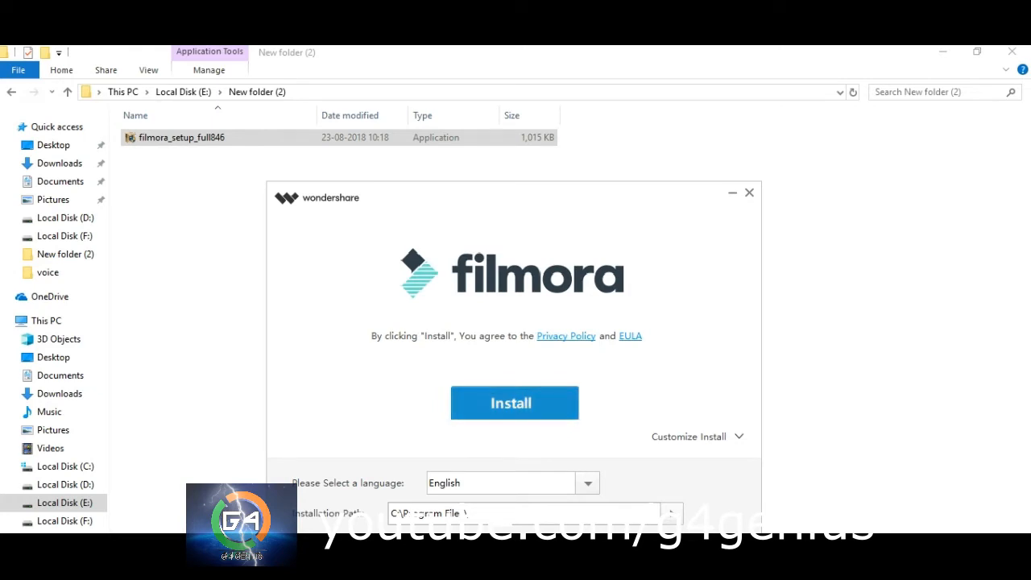
left_click(514, 403)
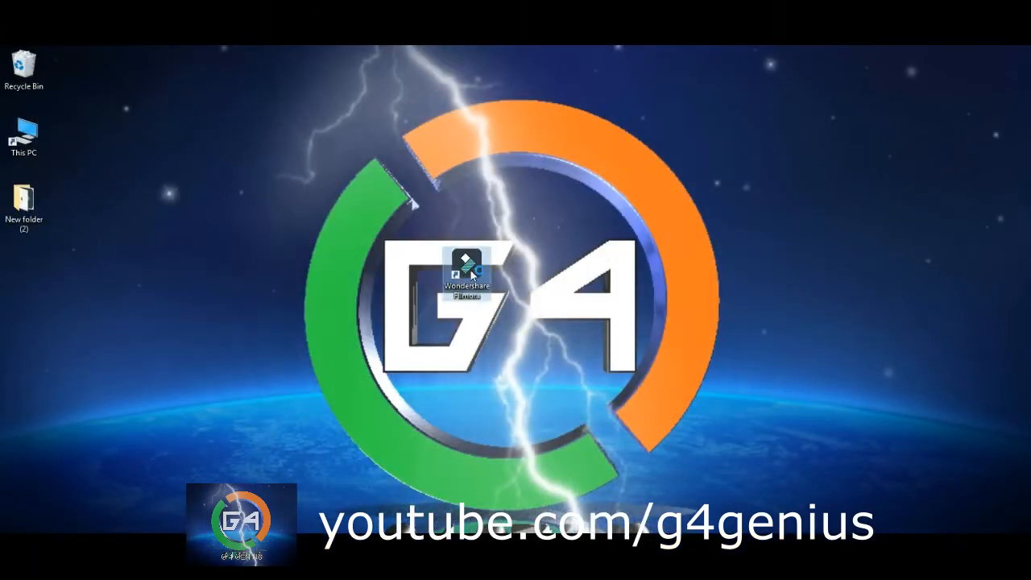
Launch Filmora from the desktop shortcut and start a new project in Full Feature Mode
double_click(468, 274)
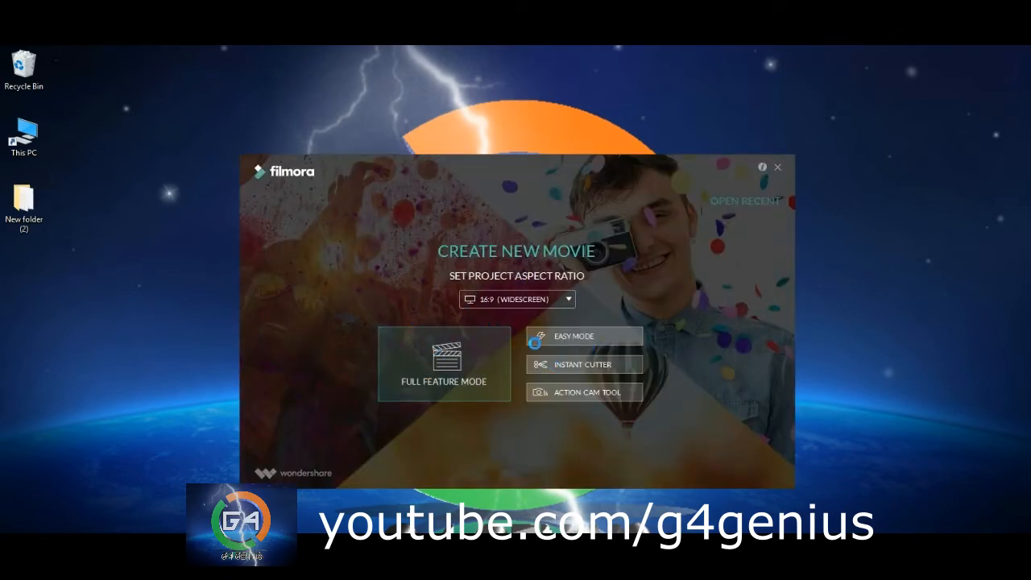
left_click(445, 365)
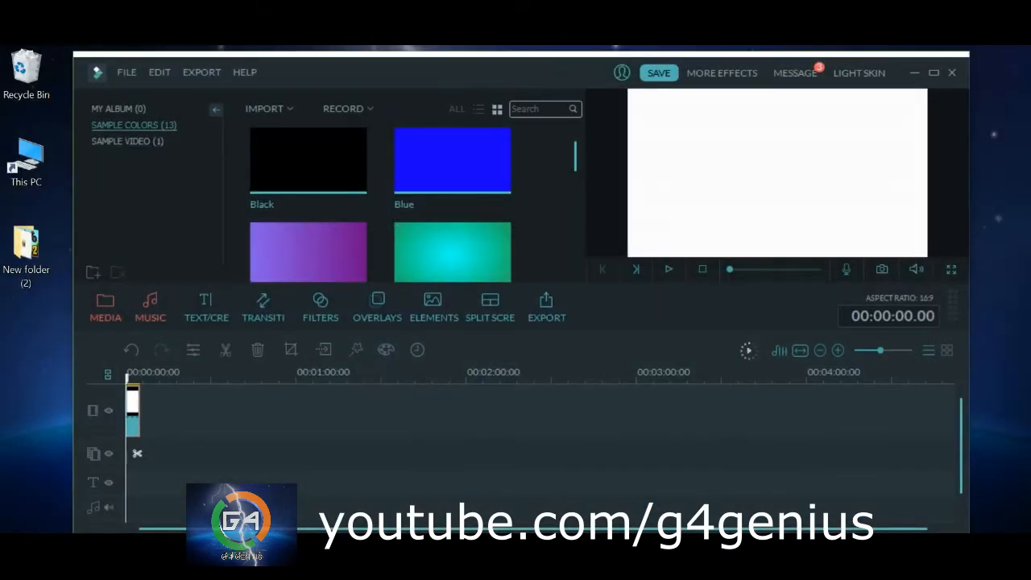
Browse the Music library, then the Text/Credit titles library
left_click(150, 306)
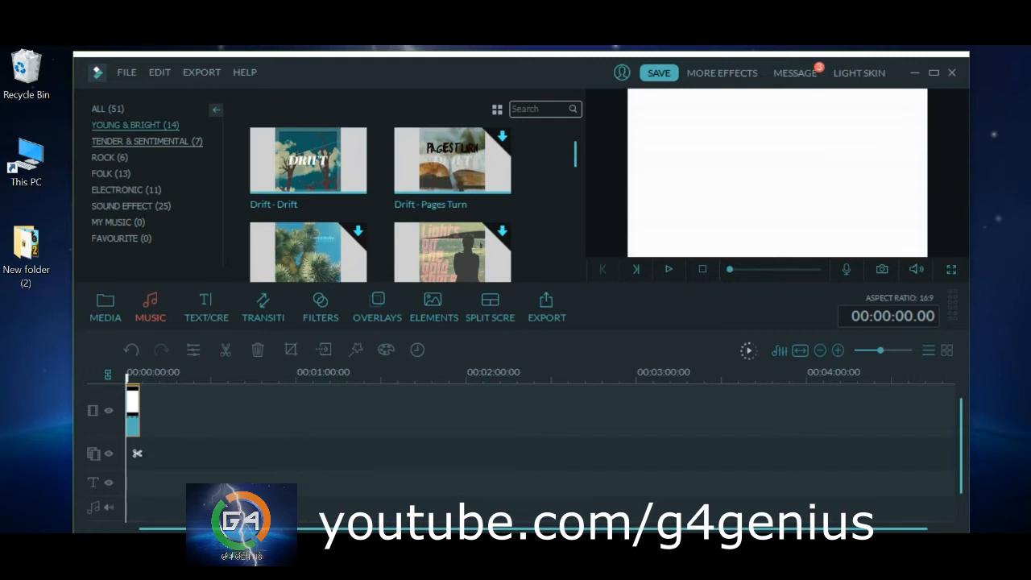
left_click(207, 306)
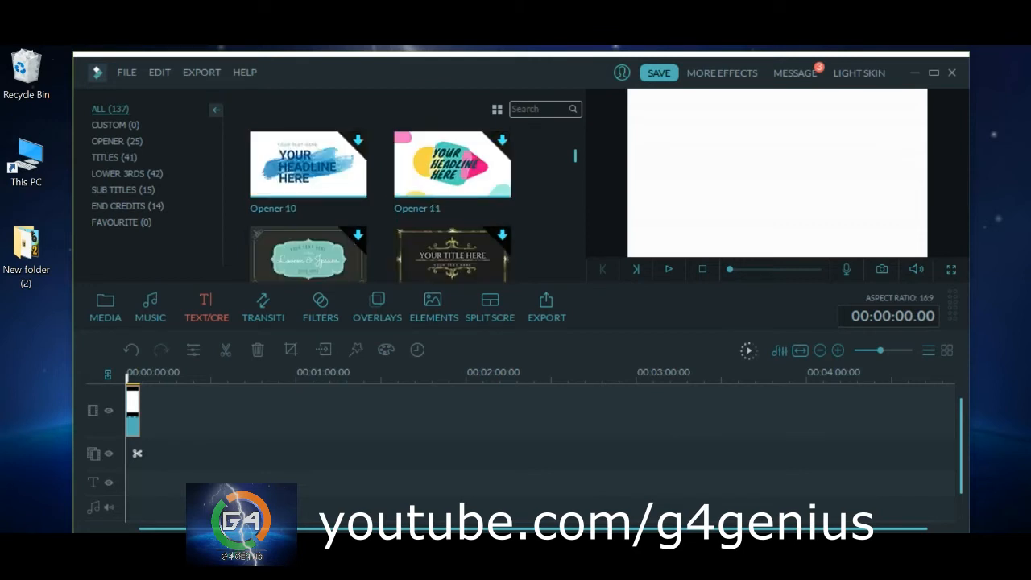
scroll("down", 3)
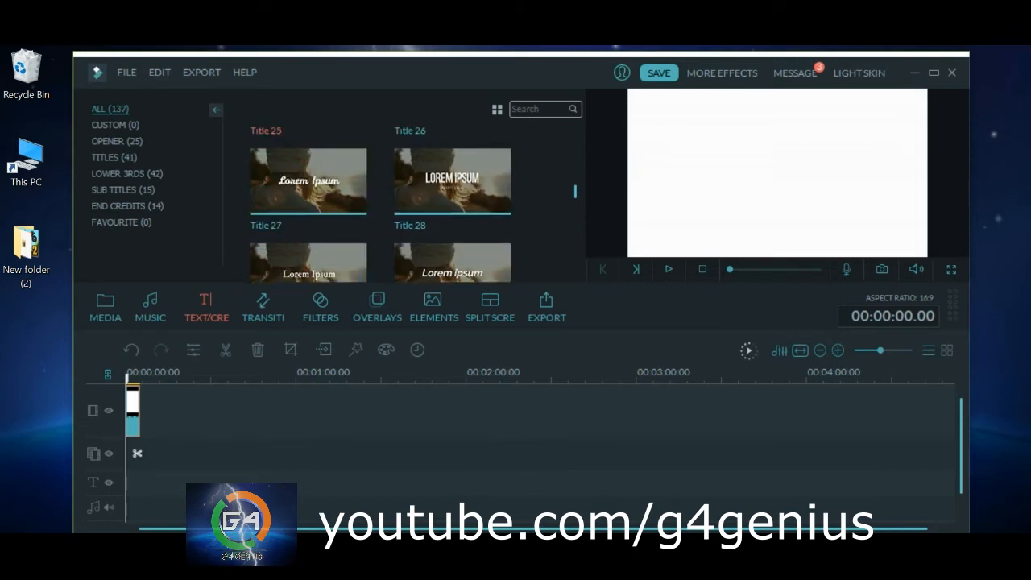
Browse further titles, then the Elements library and the Split Screen layouts
scroll("down", 3)
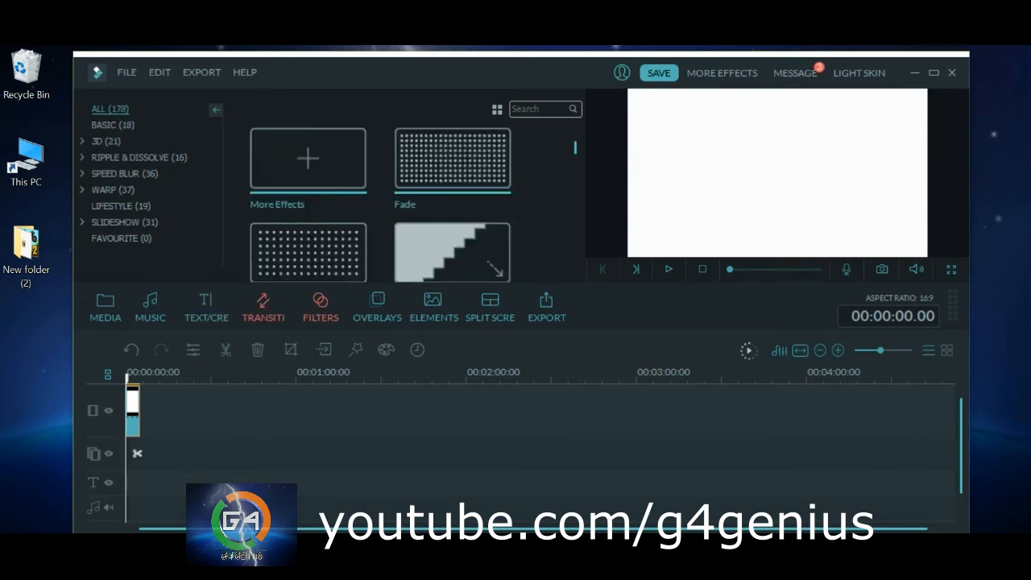
left_click(319, 306)
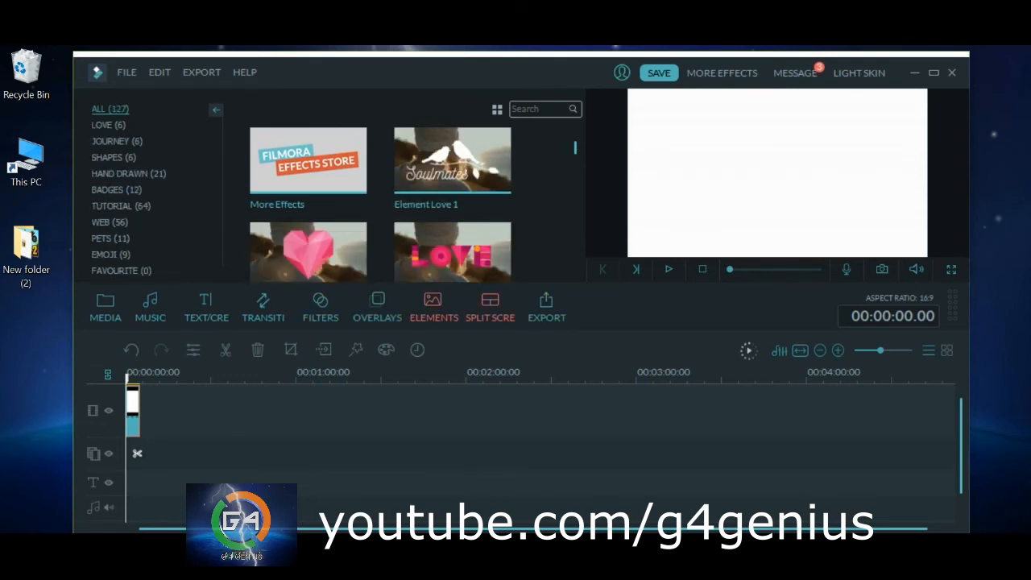
left_click(490, 303)
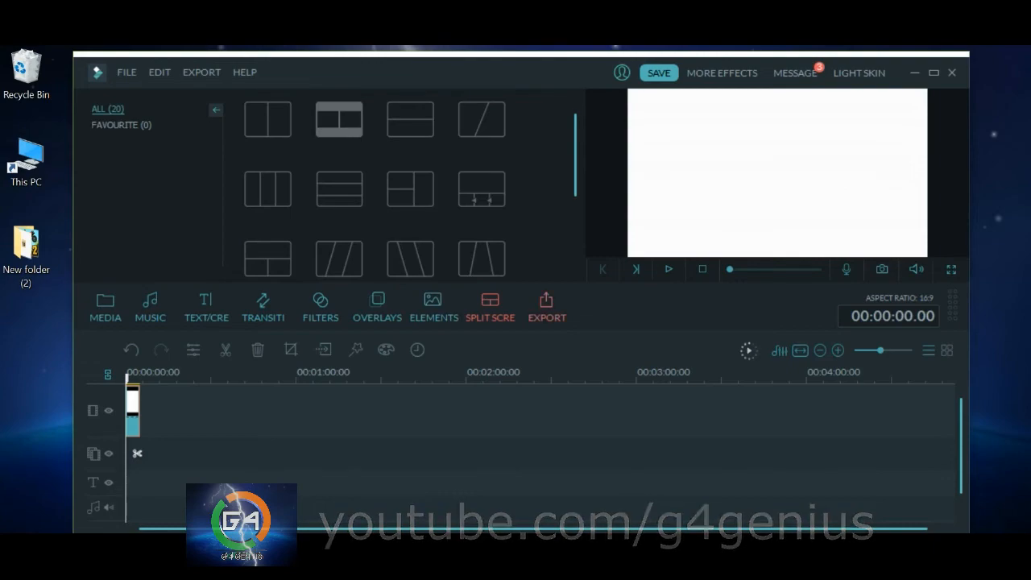